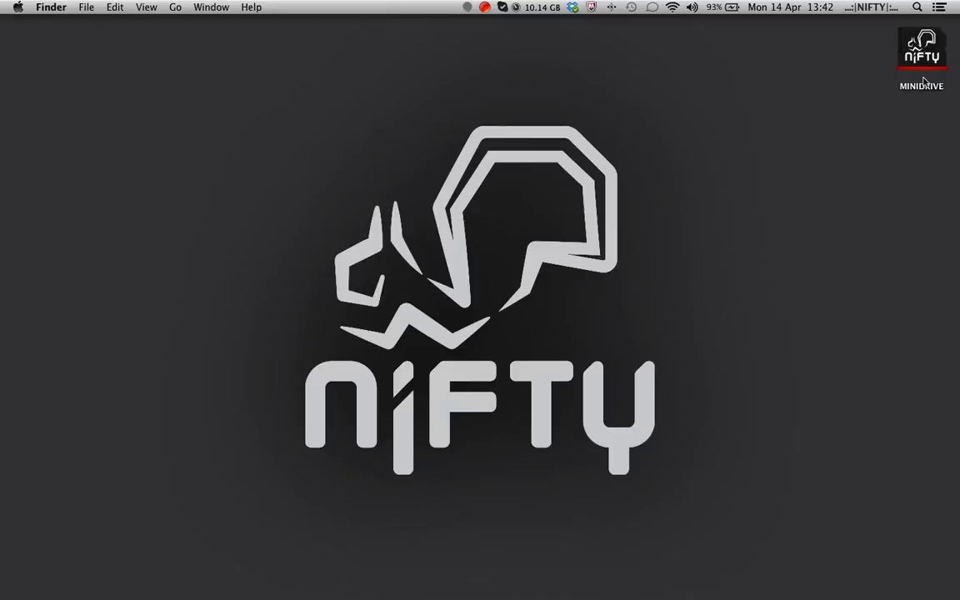
pyautogui.moveTo(921, 65)
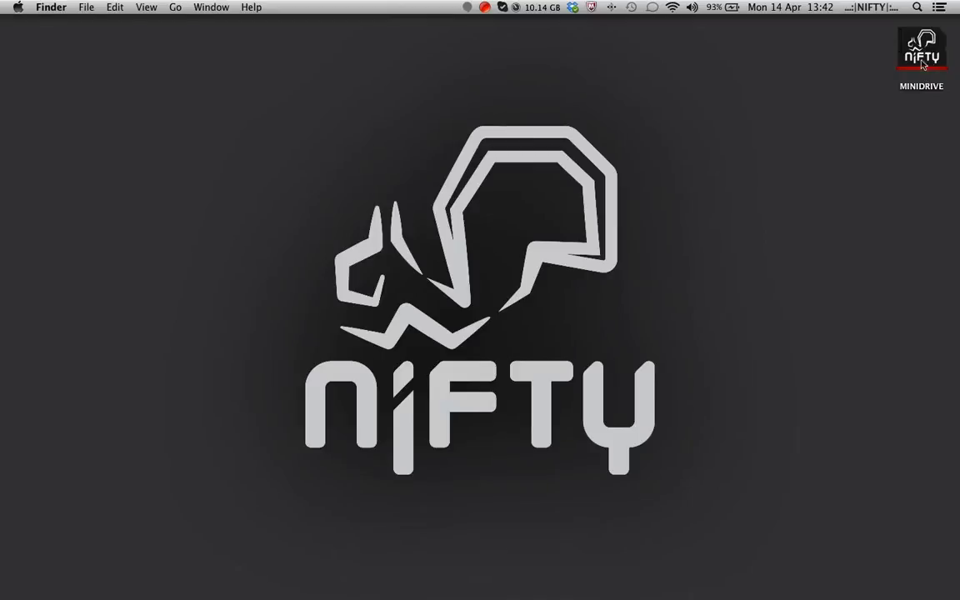
pyautogui.moveTo(577, 13)
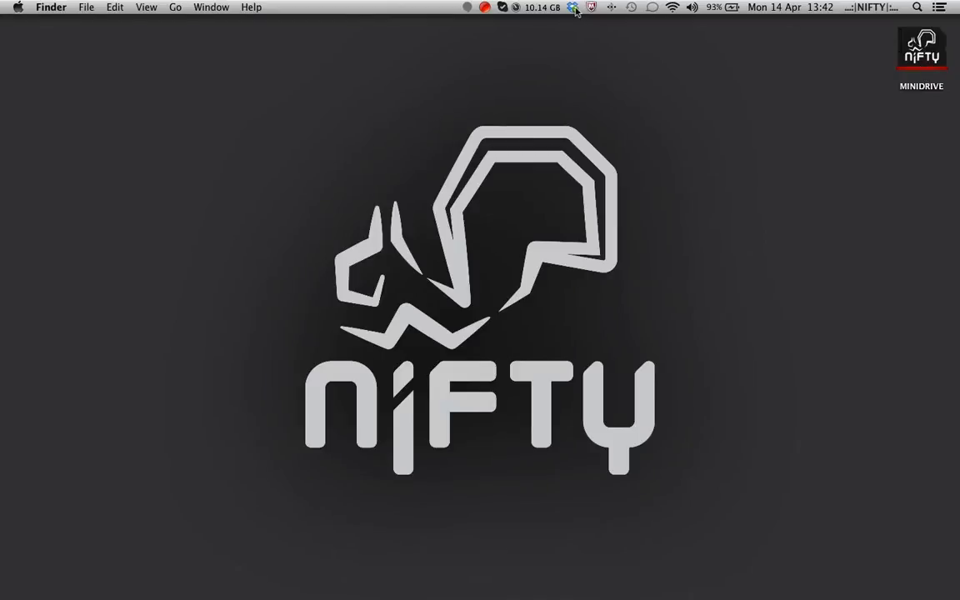
# Open Dropbox Preferences from the menu bar icon's gear menu.
pyautogui.click(573, 7)
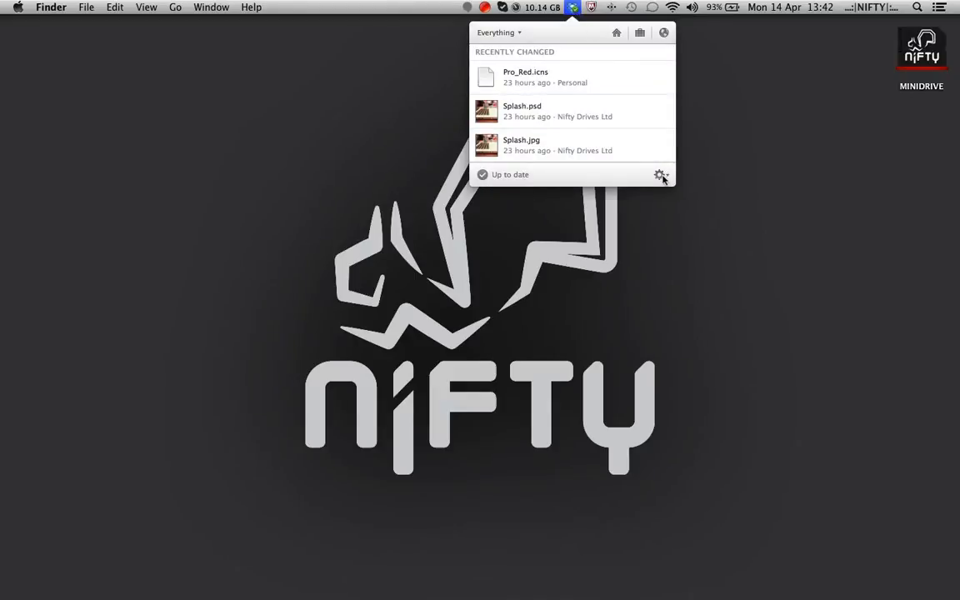
pyautogui.click(661, 174)
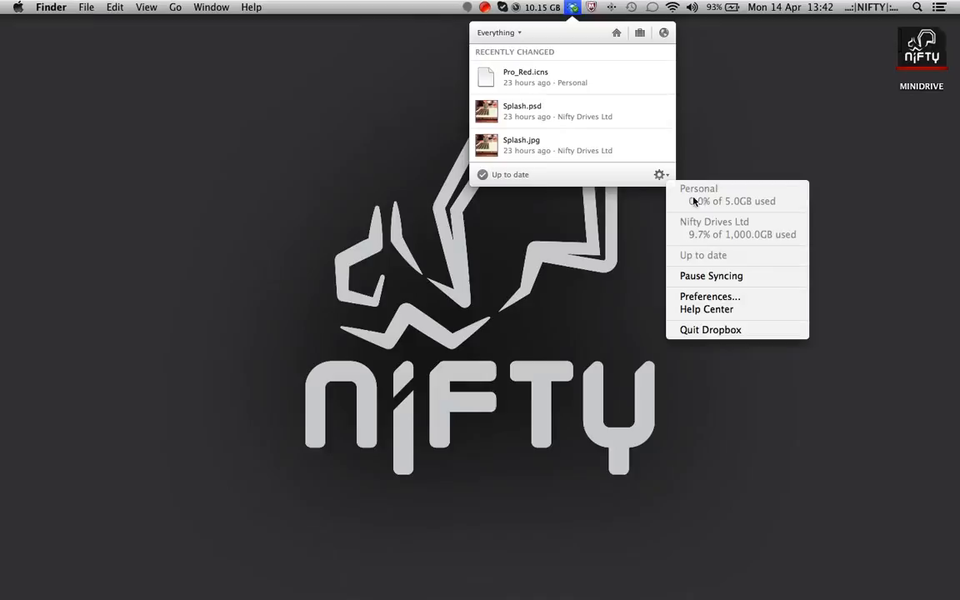
pyautogui.click(710, 296)
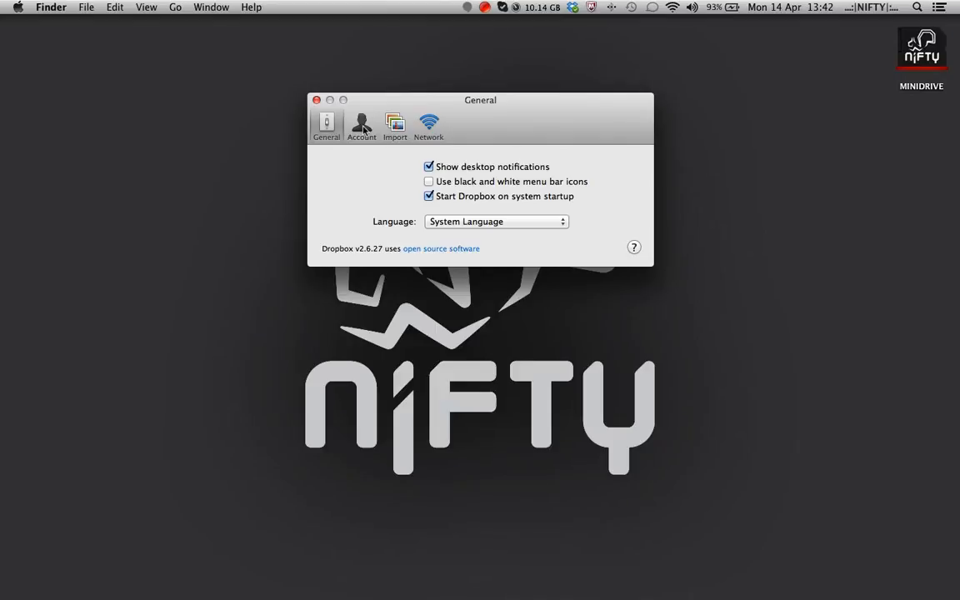
# Show the personal Dropbox location choices on the Account tab.
pyautogui.click(361, 125)
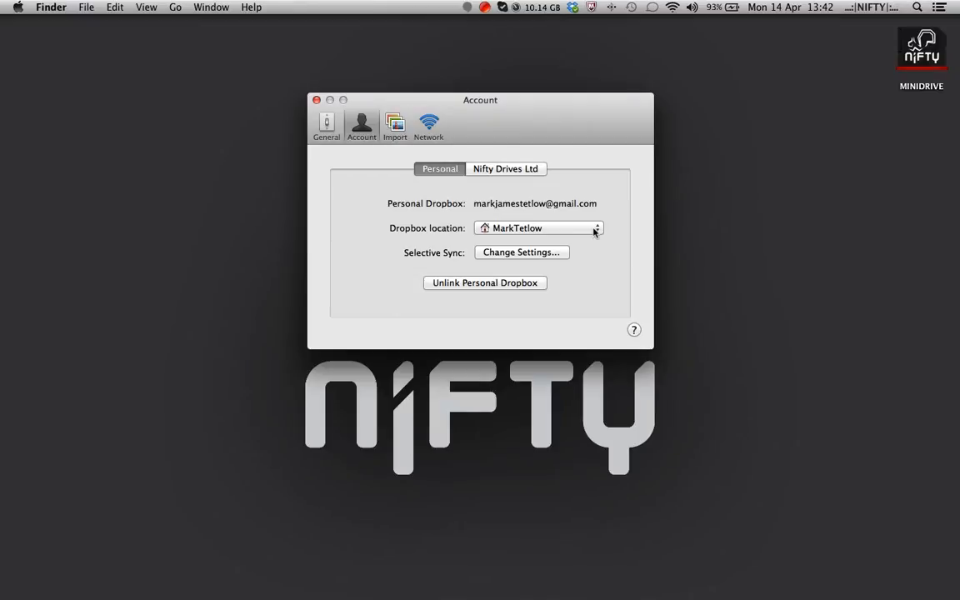
pyautogui.click(541, 228)
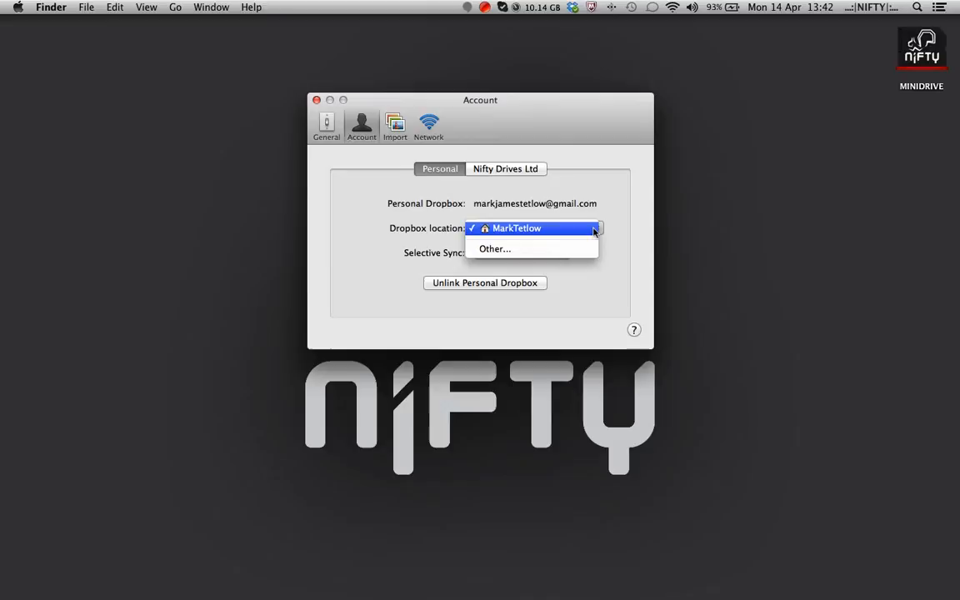
# Choose the DropBox folder on the MINIDRIVE disk as the new location.
pyautogui.click(495, 248)
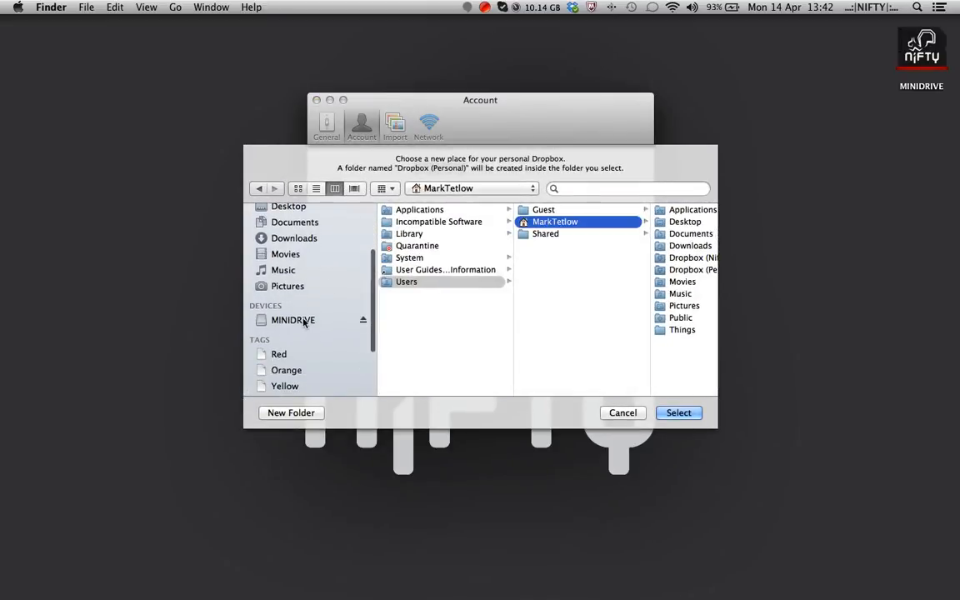
pyautogui.click(293, 320)
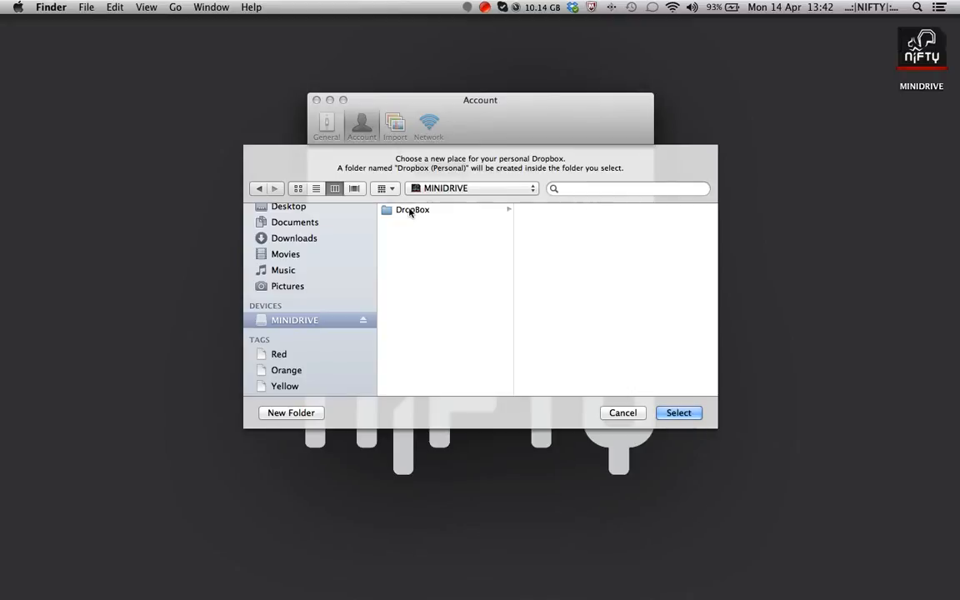
pyautogui.click(413, 209)
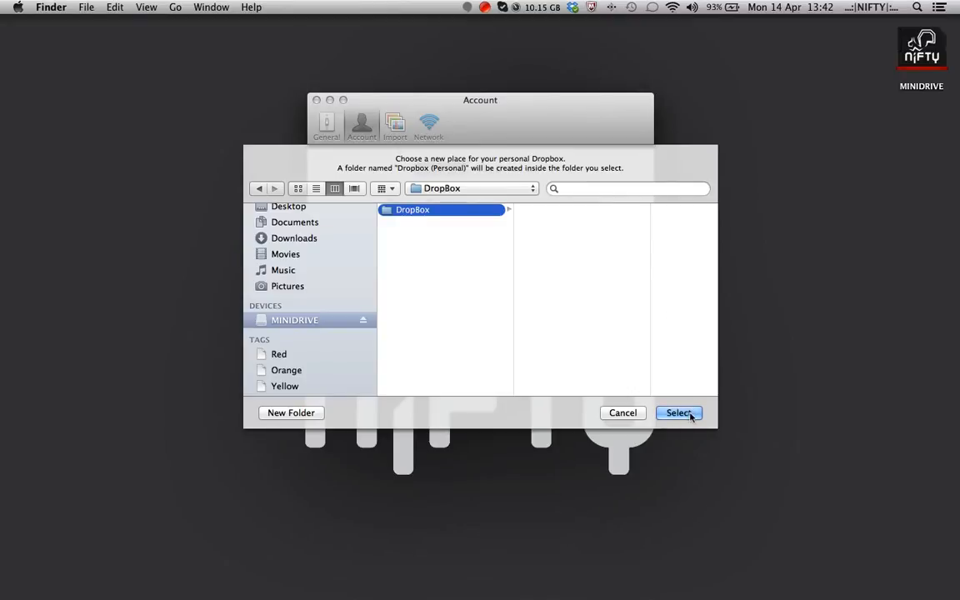
pyautogui.click(678, 413)
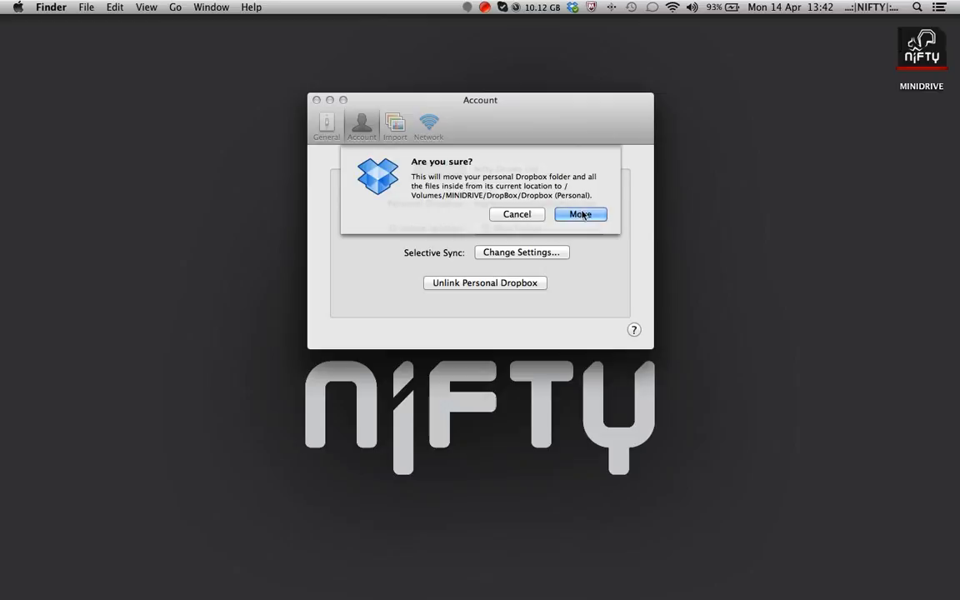
# Confirm moving the personal Dropbox to MINIDRIVE's DropBox folder and close preferences.
pyautogui.click(580, 214)
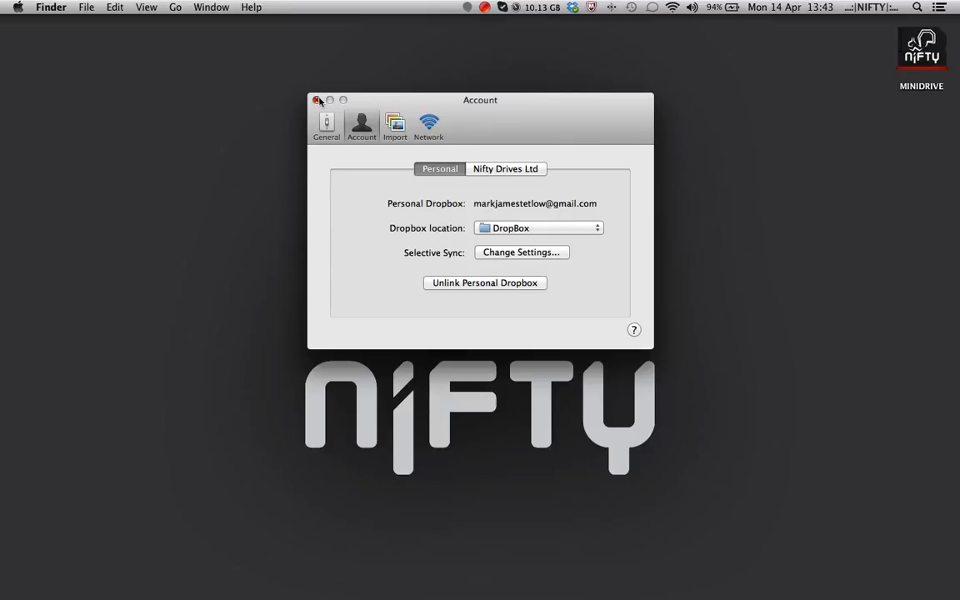
pyautogui.click(316, 100)
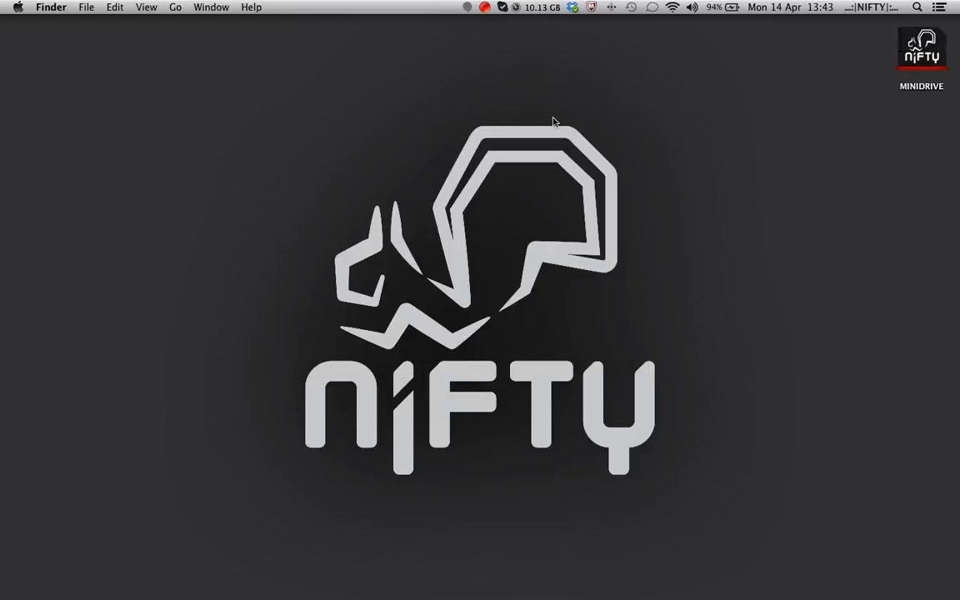
pyautogui.moveTo(487, 26)
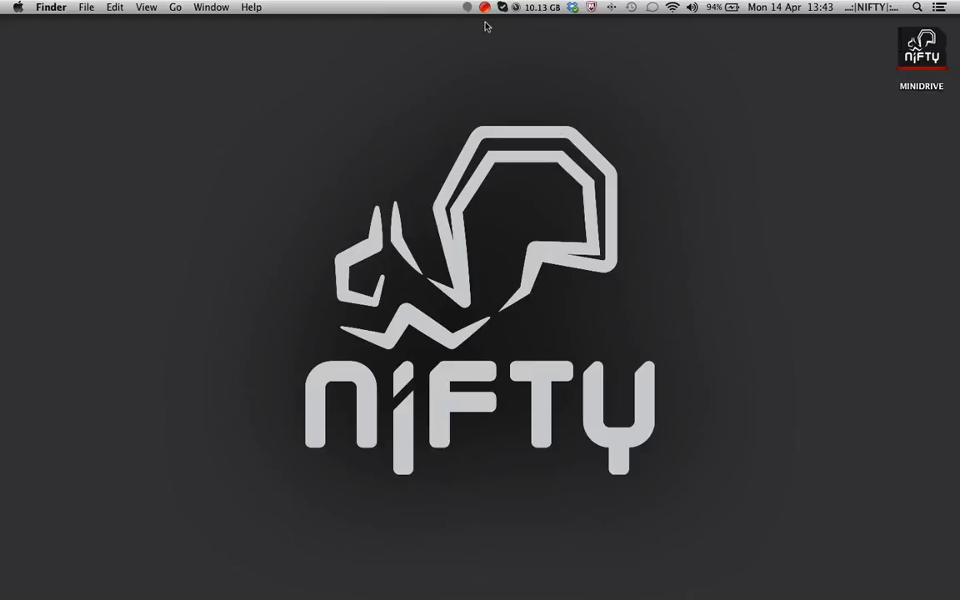